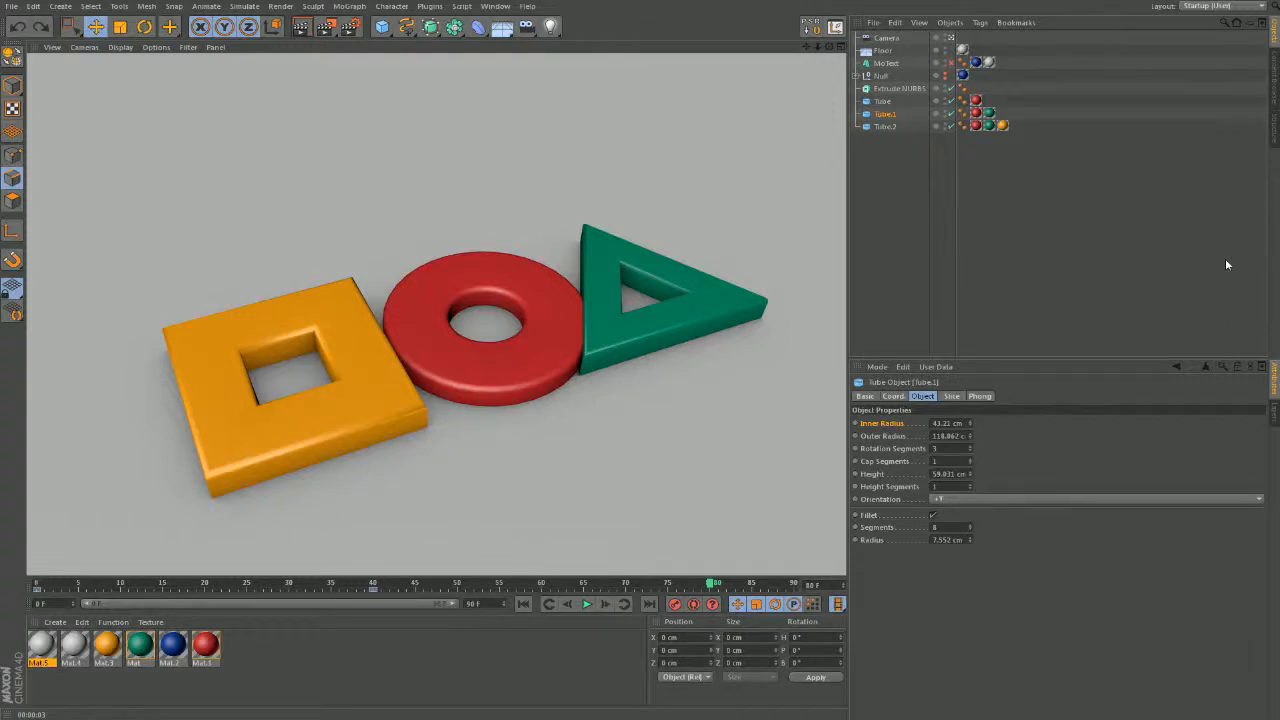
pyautogui.moveTo(160, 348)
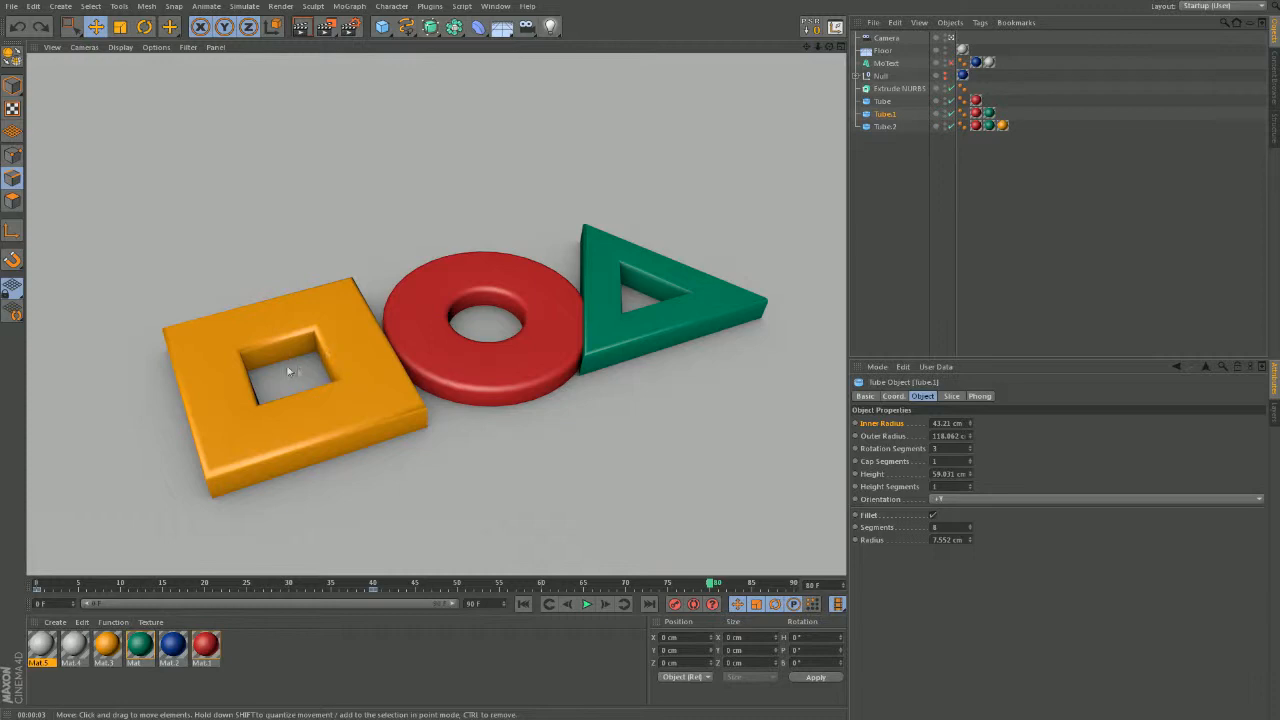
pyautogui.moveTo(625, 302)
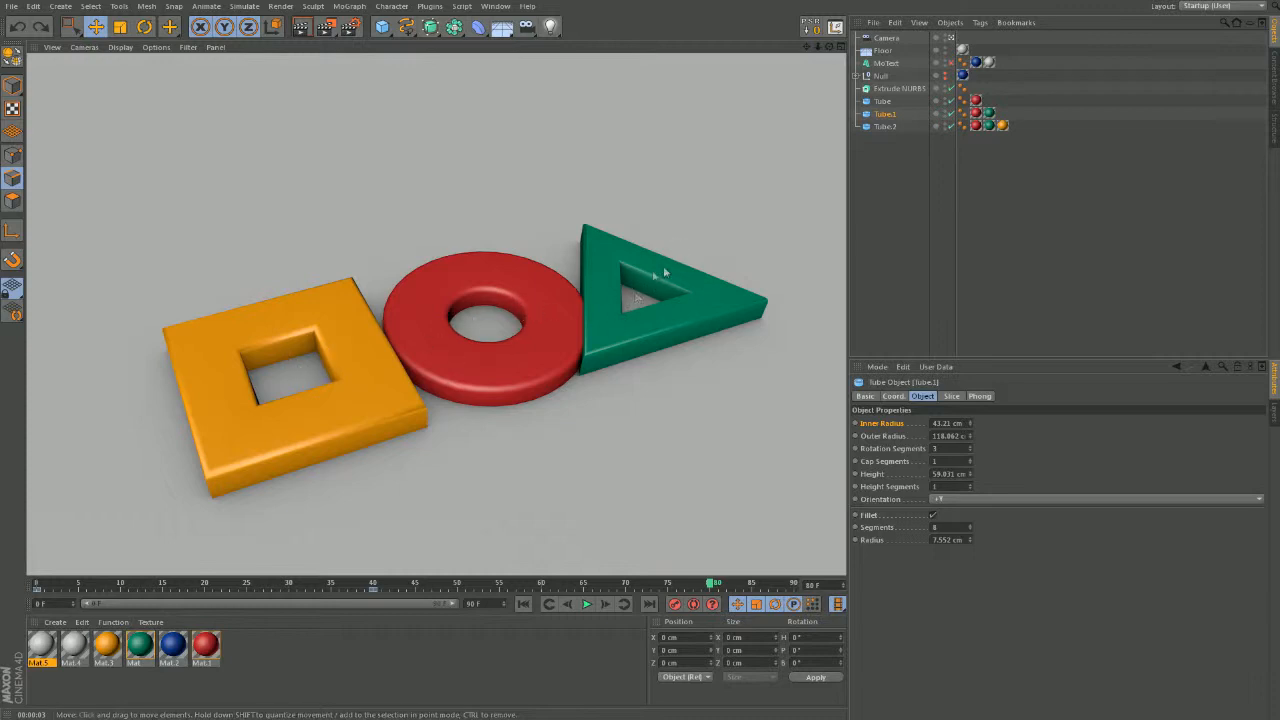
pyautogui.moveTo(443, 285)
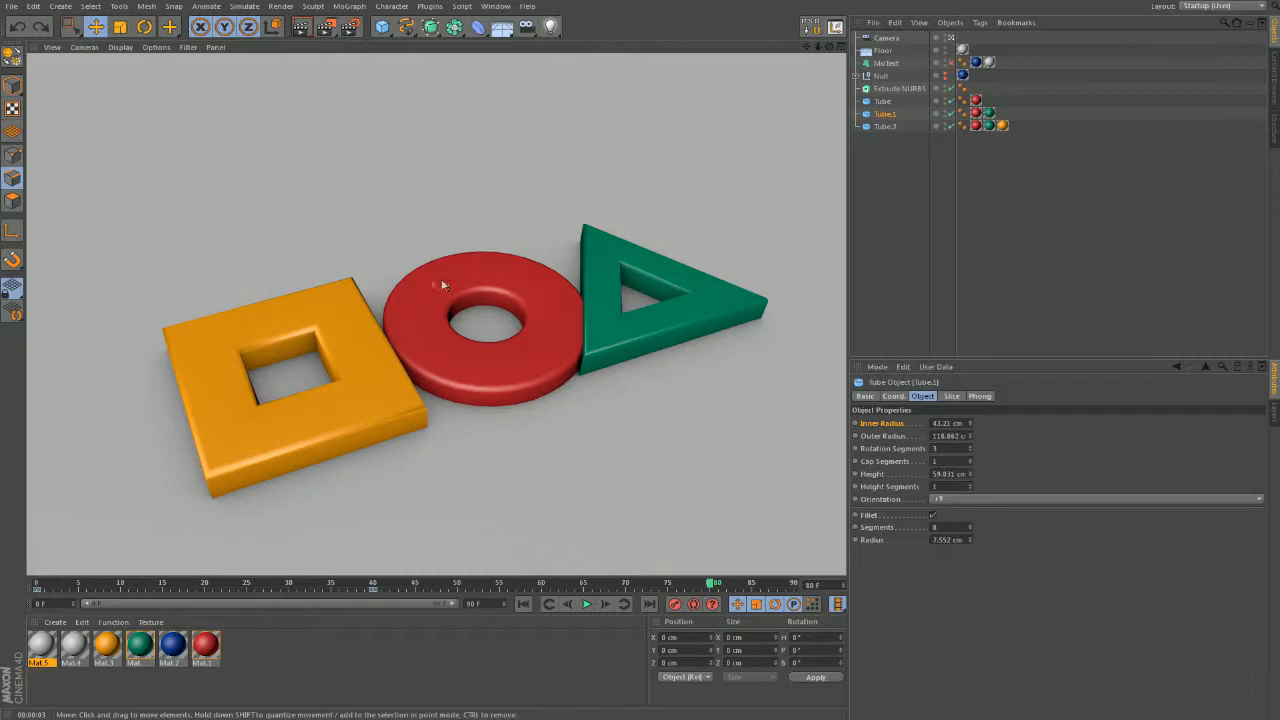
pyautogui.moveTo(456, 283)
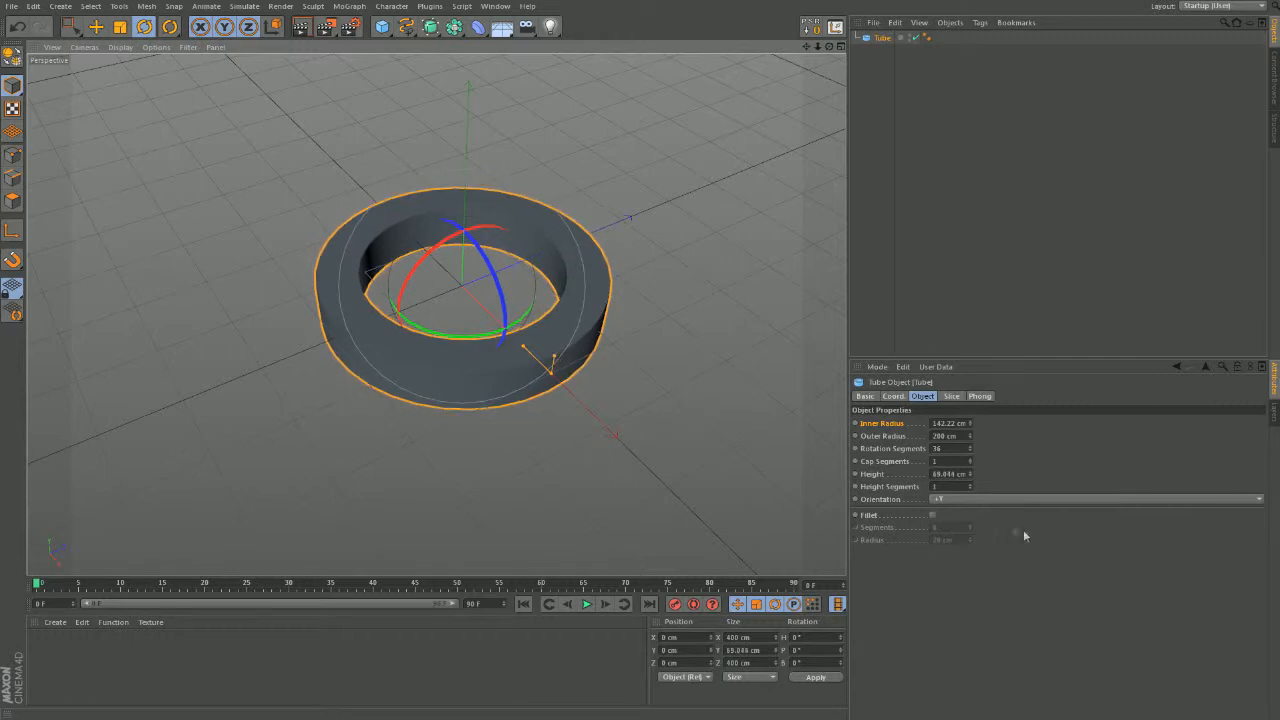
# Enable Fillet on the tube and adjust the fillet radius so it looks like a soft ring
pyautogui.click(932, 514)
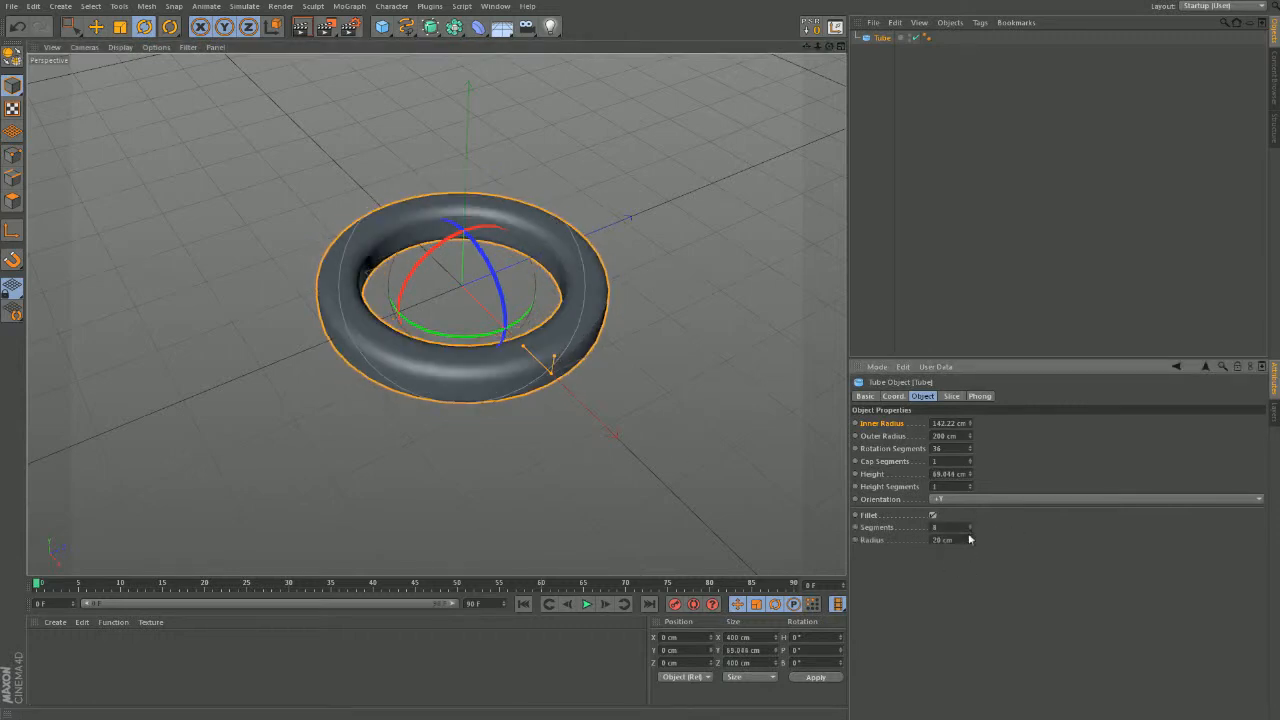
pyautogui.click(932, 515)
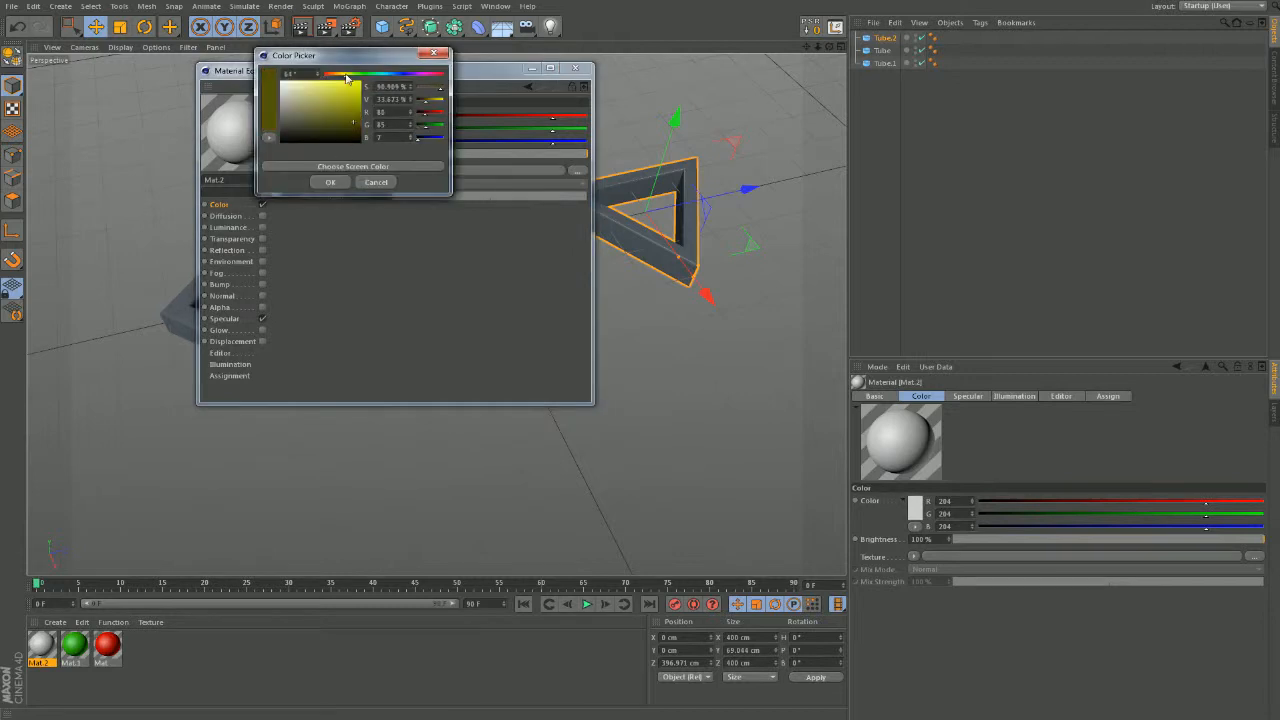
# Make Mat.2 yellow and rotate the triangle 180° to point the other way
pyautogui.click(331, 182)
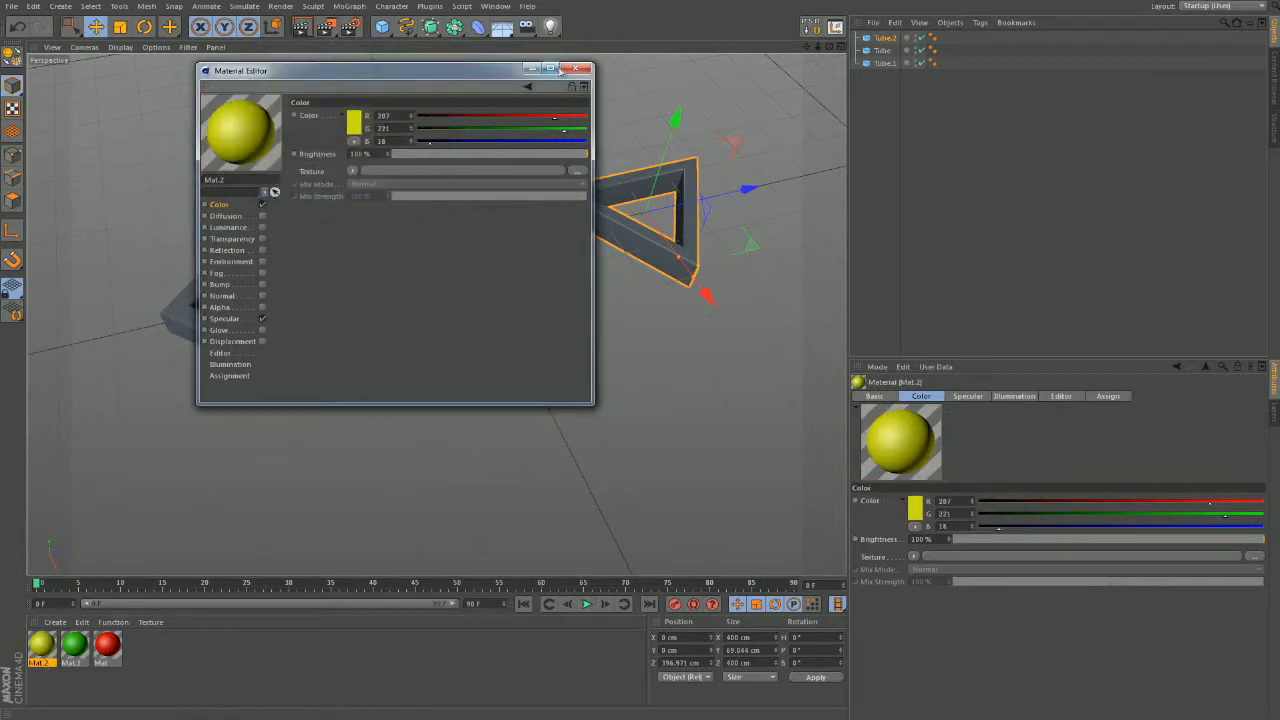
pyautogui.click(585, 70)
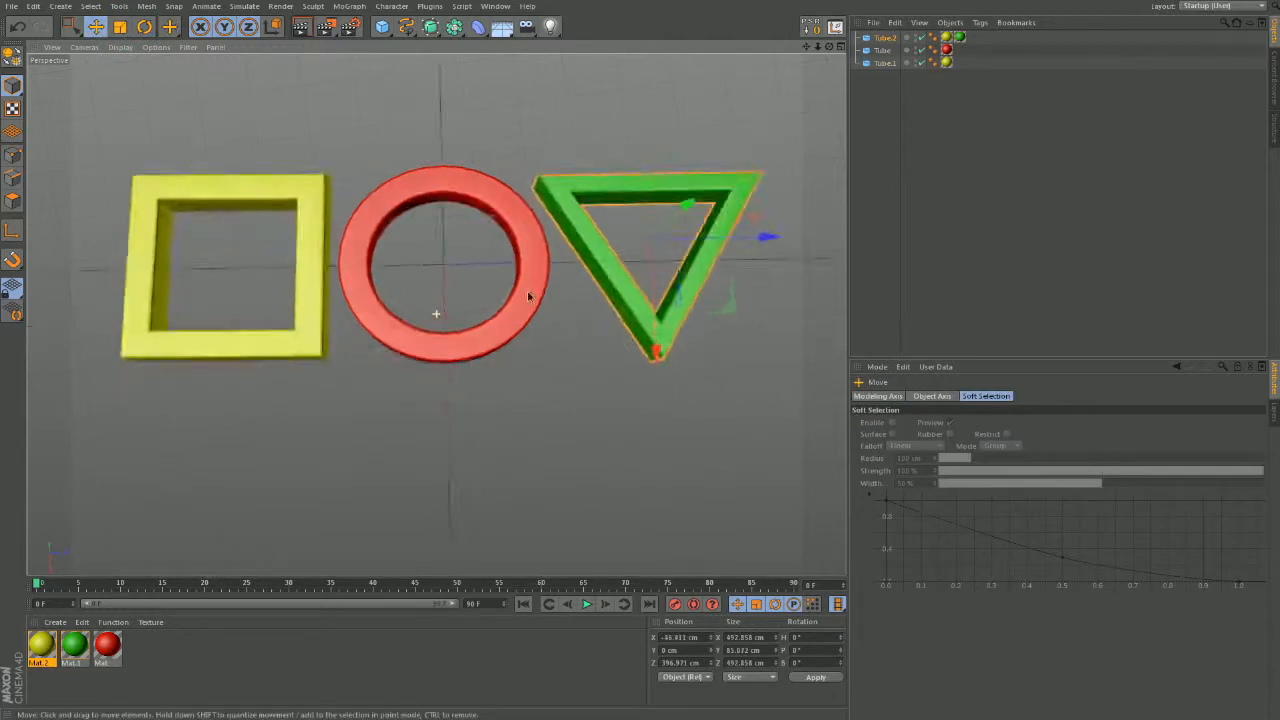
pyautogui.click(94, 27)
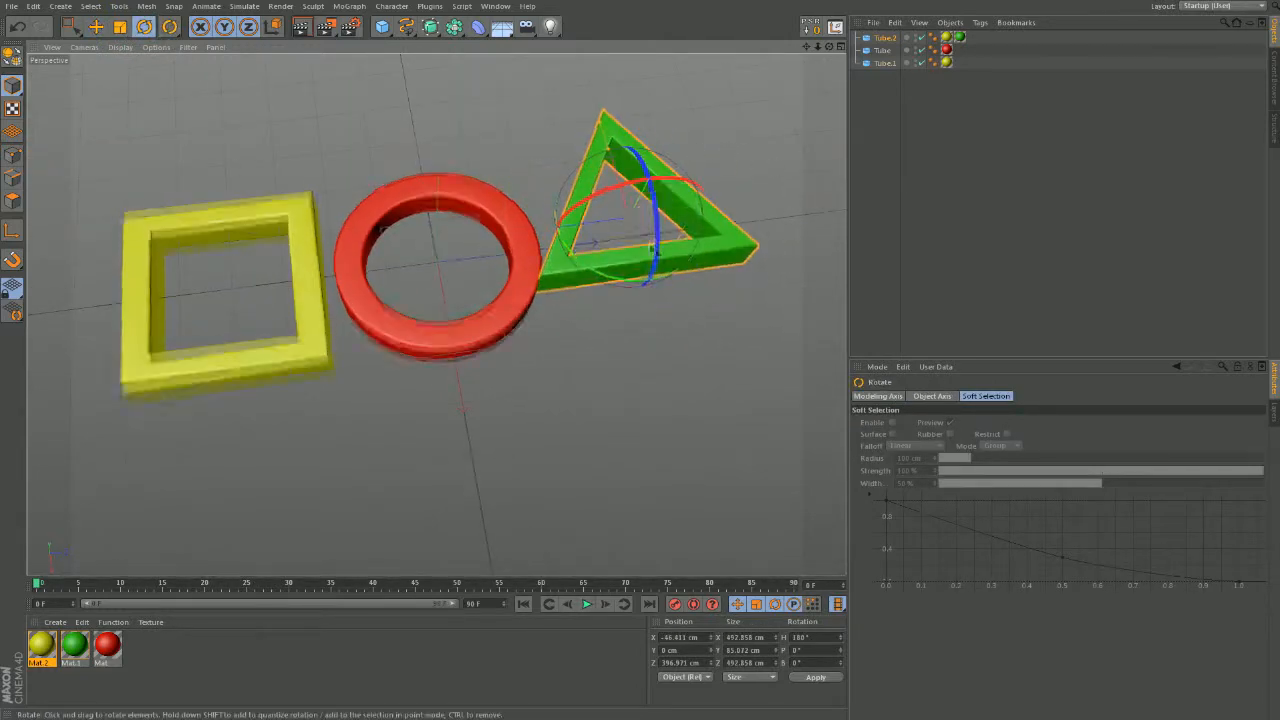
# Add a Floor beneath the shapes and enable Ambient Occlusion in Render Settings
pyautogui.click(501, 27)
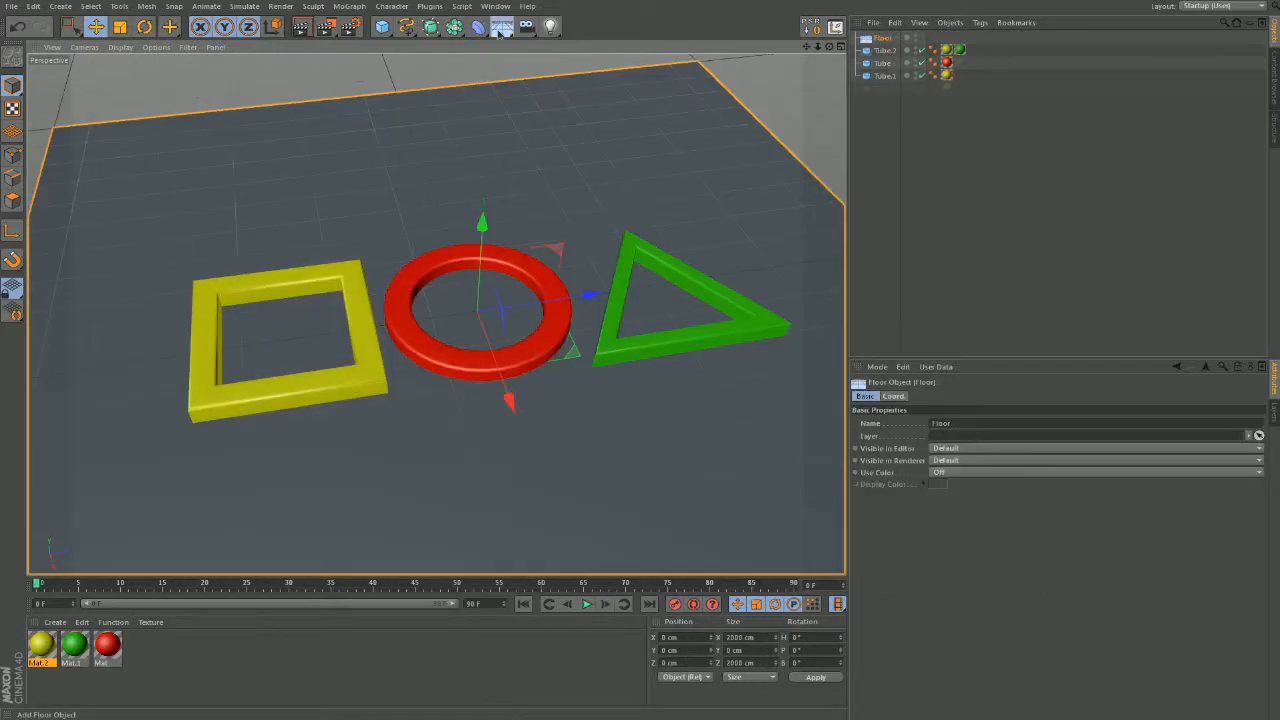
pyautogui.click(501, 27)
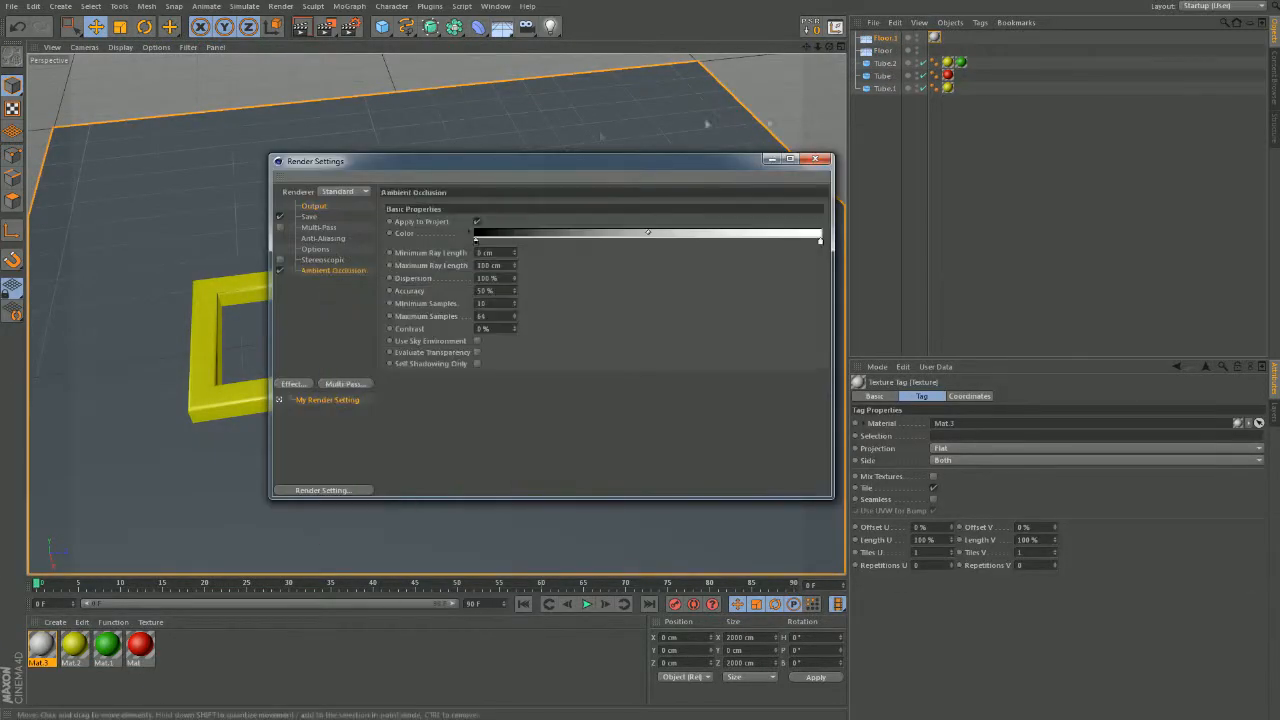
pyautogui.click(816, 159)
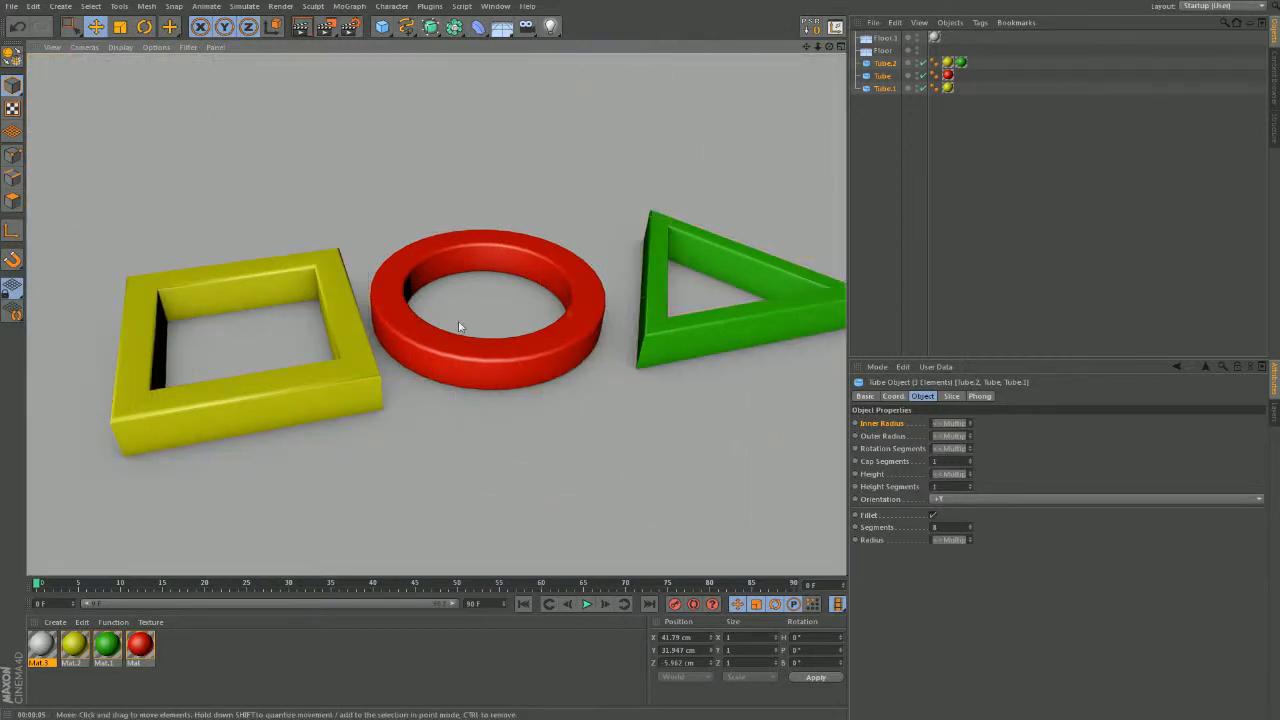
pyautogui.moveTo(287, 324)
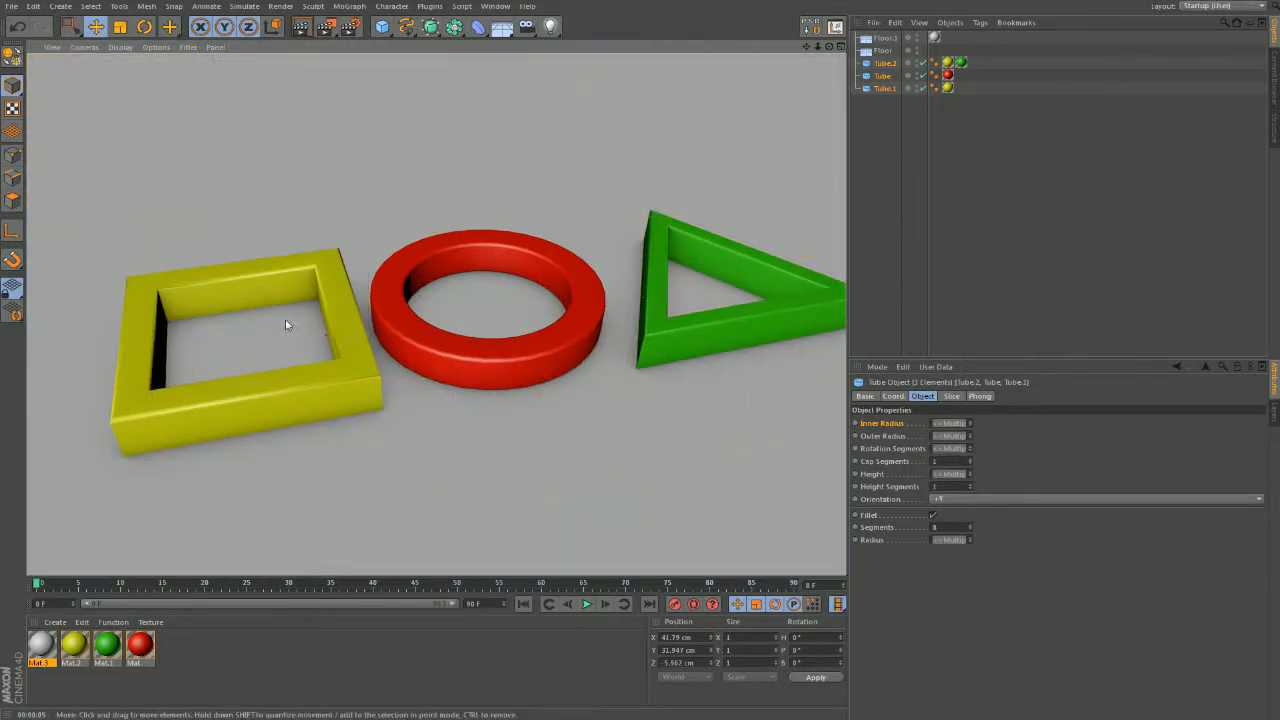